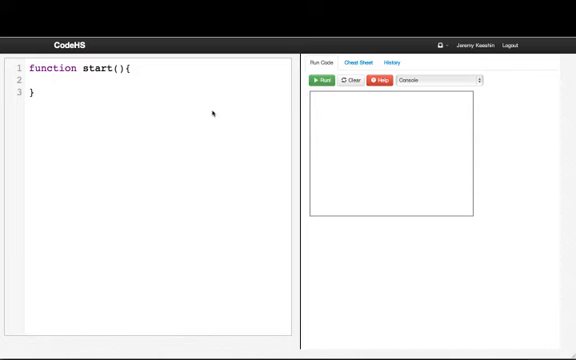
- Type var roll = Randomizer.nextInt(1,6); on line 2 inside start()
text(var r)
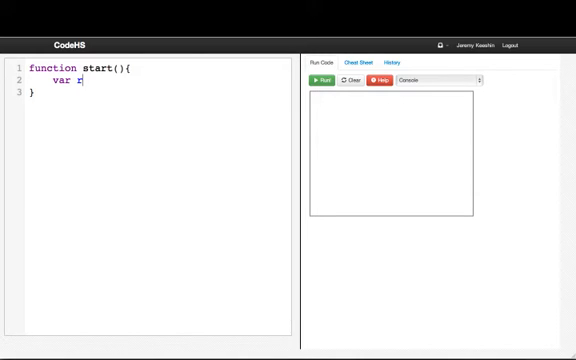
text(oll =)
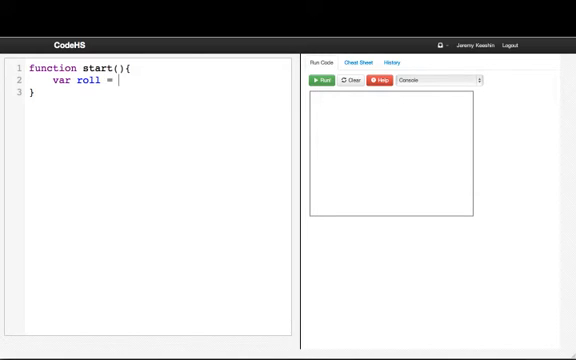
text(Randomizer.)
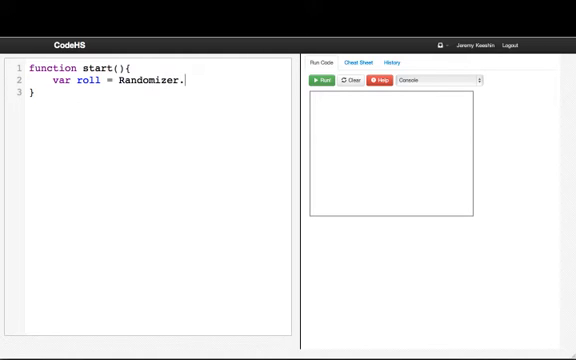
text(nextInt()
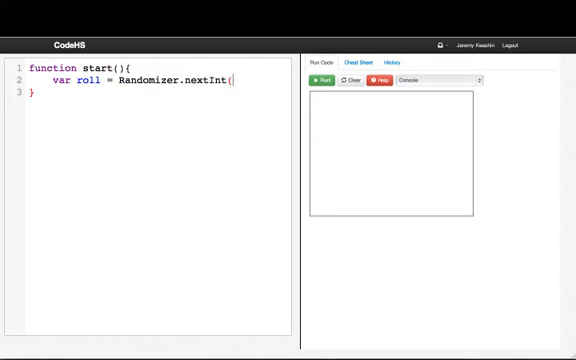
text(1,6)
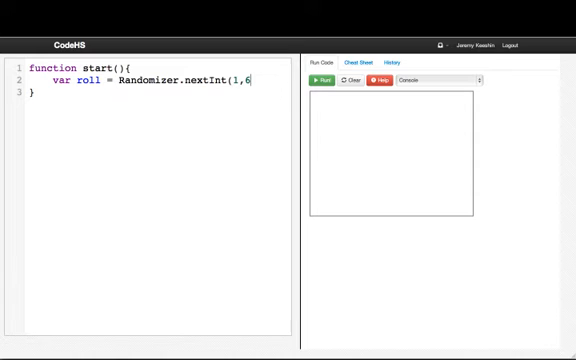
text();)
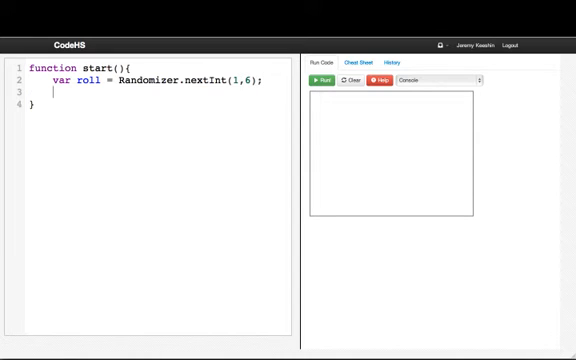
- Add println("You rolled a " + roll); on line 3
text(println("You rolled a)
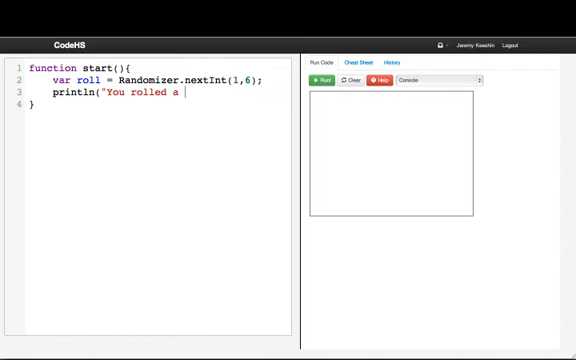
text(" + roll);)
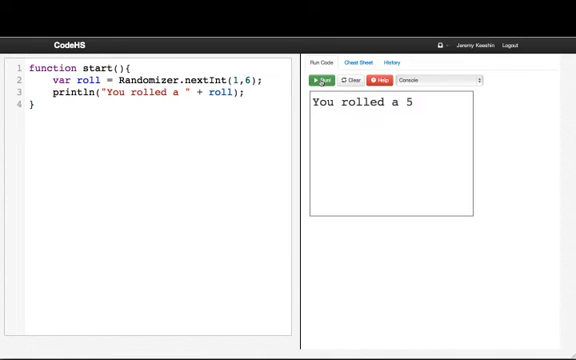
- Run the program twice, getting 'You rolled a 1' then 'You rolled a 5'
click(322, 79)
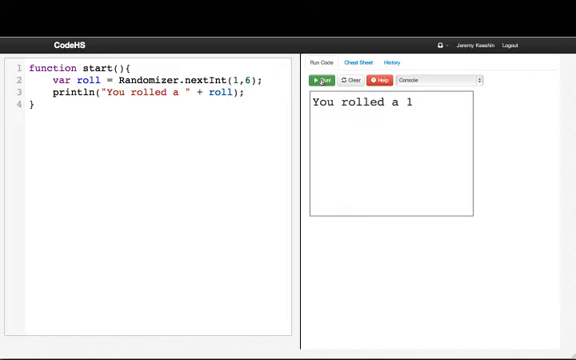
click(327, 79)
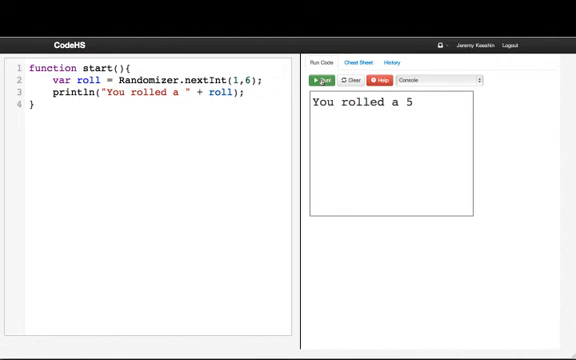